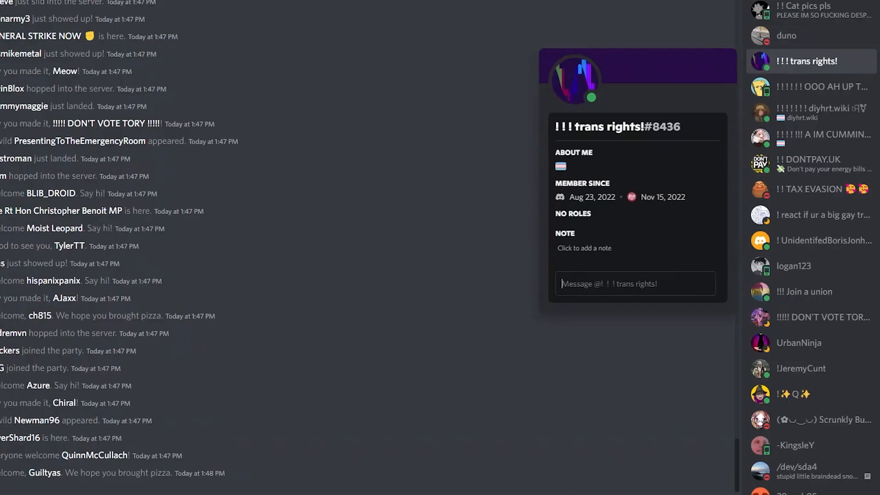
# View the profile popouts of the first five members down the server member list
pyautogui.click(823, 87)
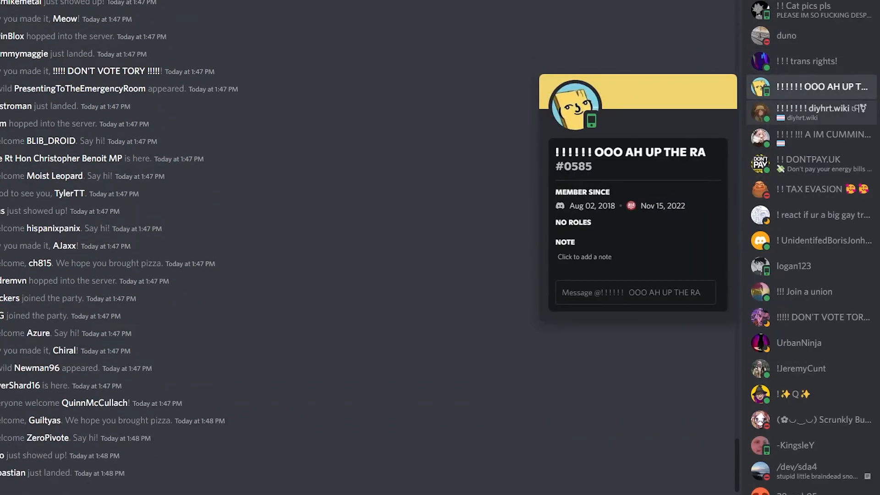
pyautogui.click(823, 112)
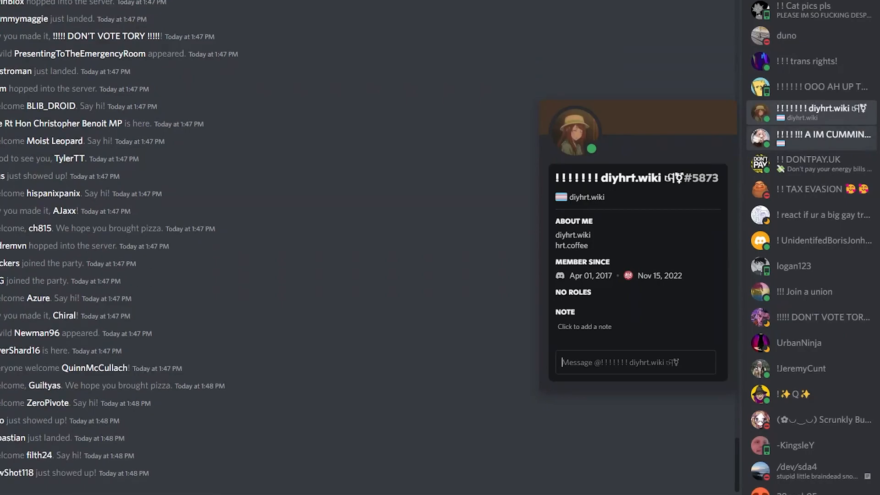
pyautogui.click(819, 163)
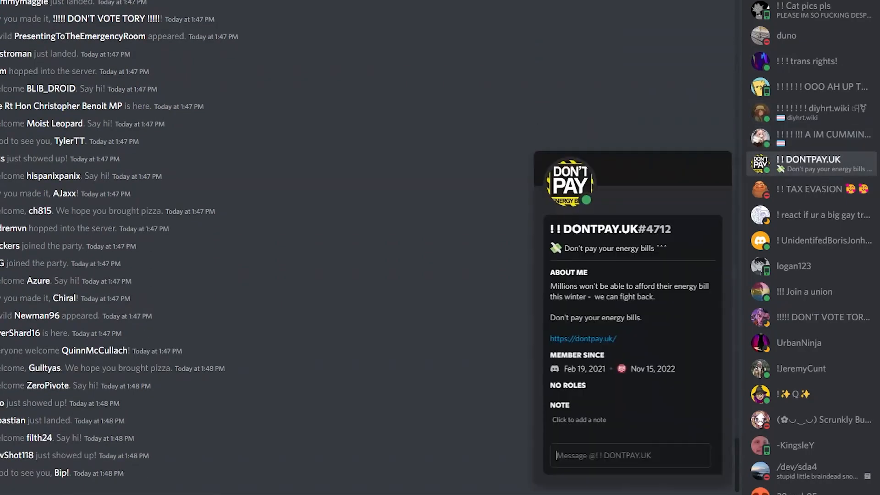
pyautogui.click(809, 188)
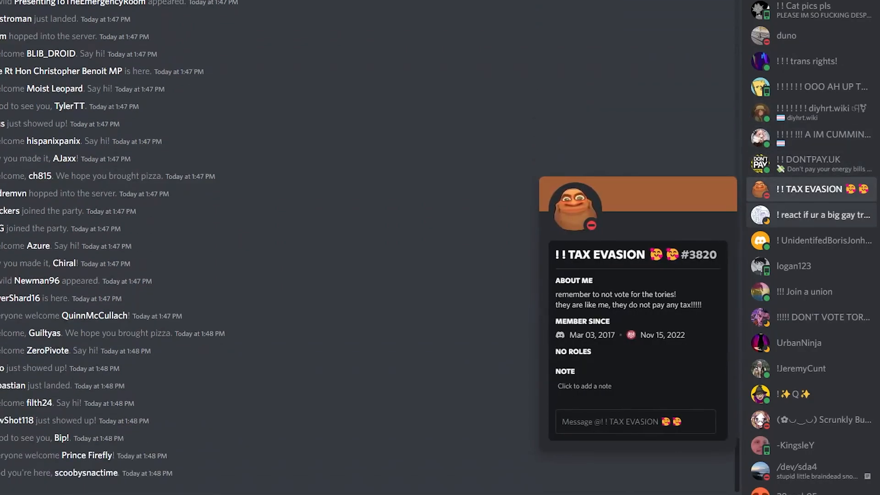
pyautogui.click(824, 241)
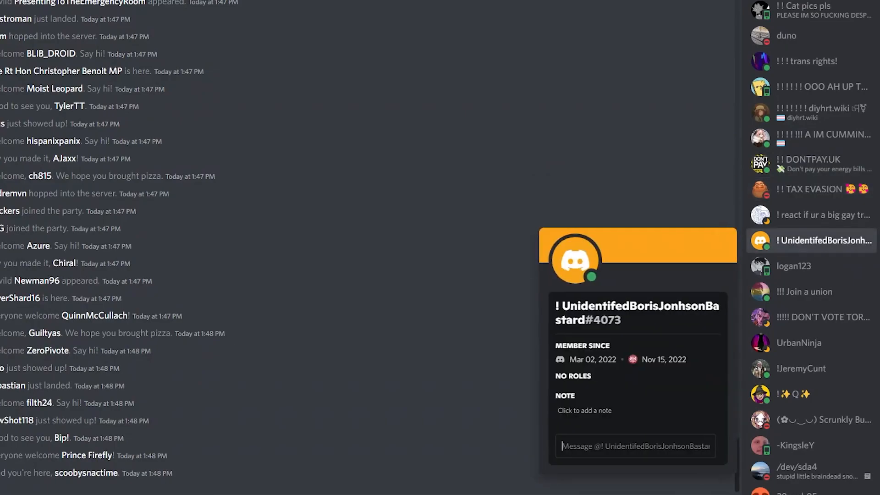
# Continue through four more member profiles further down the list, each showing membership dates
pyautogui.click(794, 266)
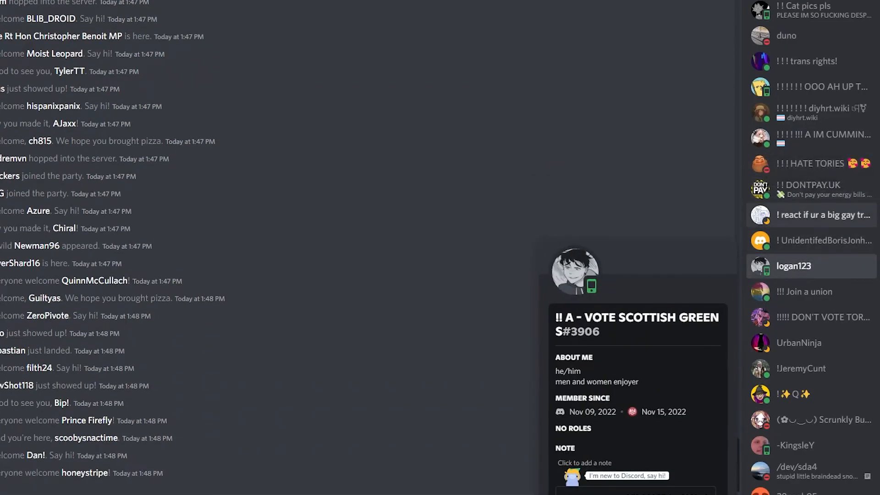
pyautogui.click(823, 214)
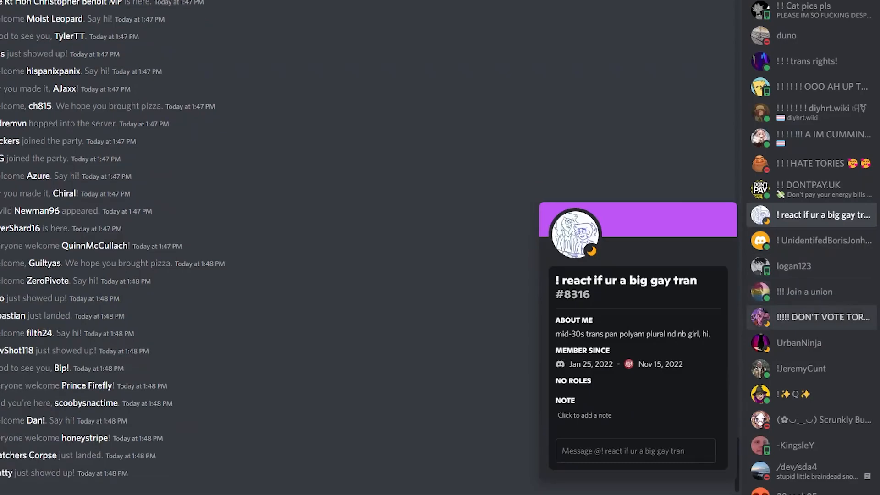
pyautogui.click(798, 342)
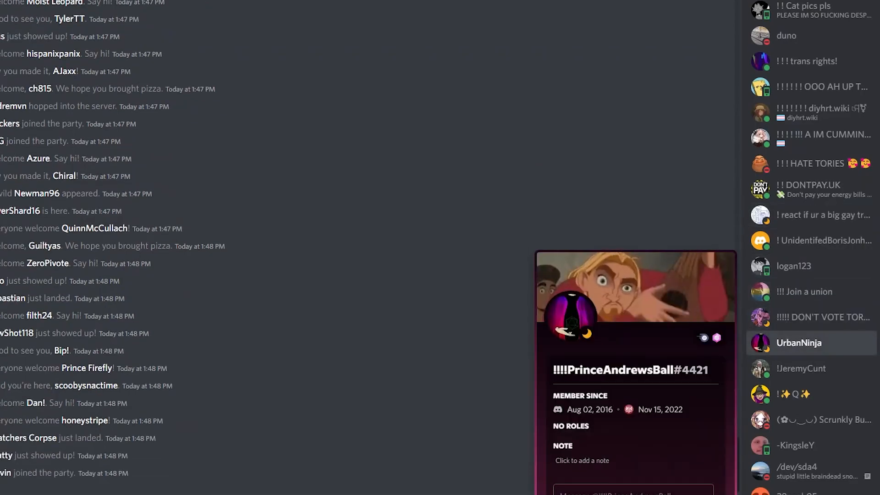
pyautogui.click(801, 368)
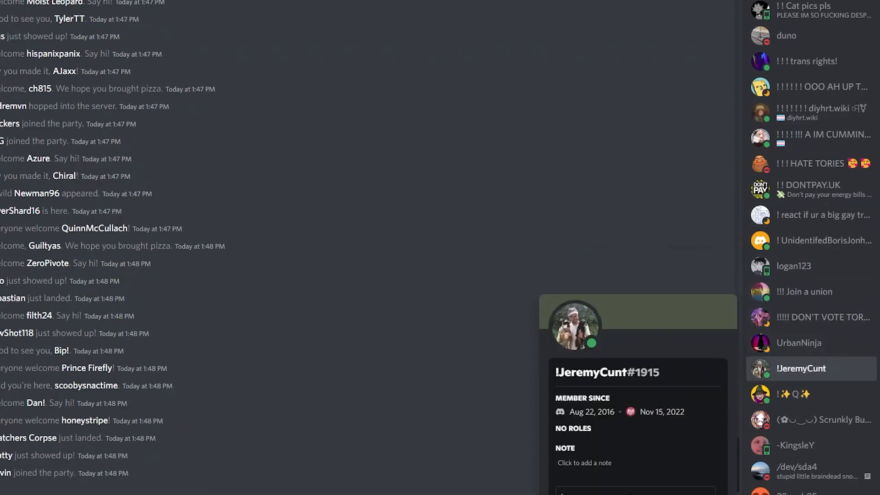